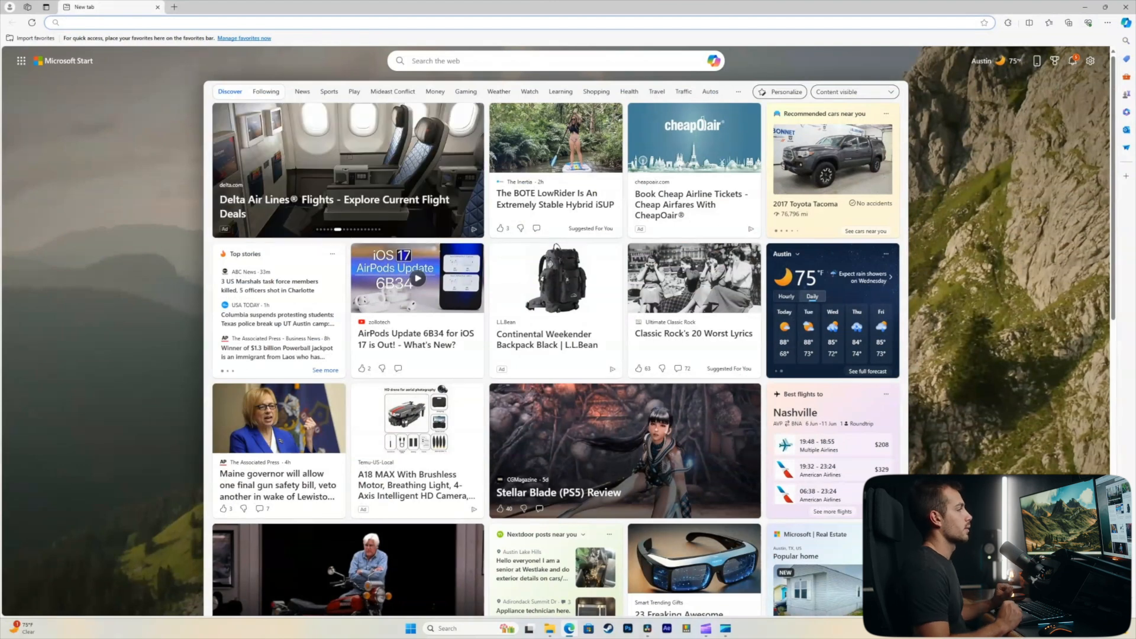
- Search Google for "rufus" from the Edge address bar
click(507, 23)
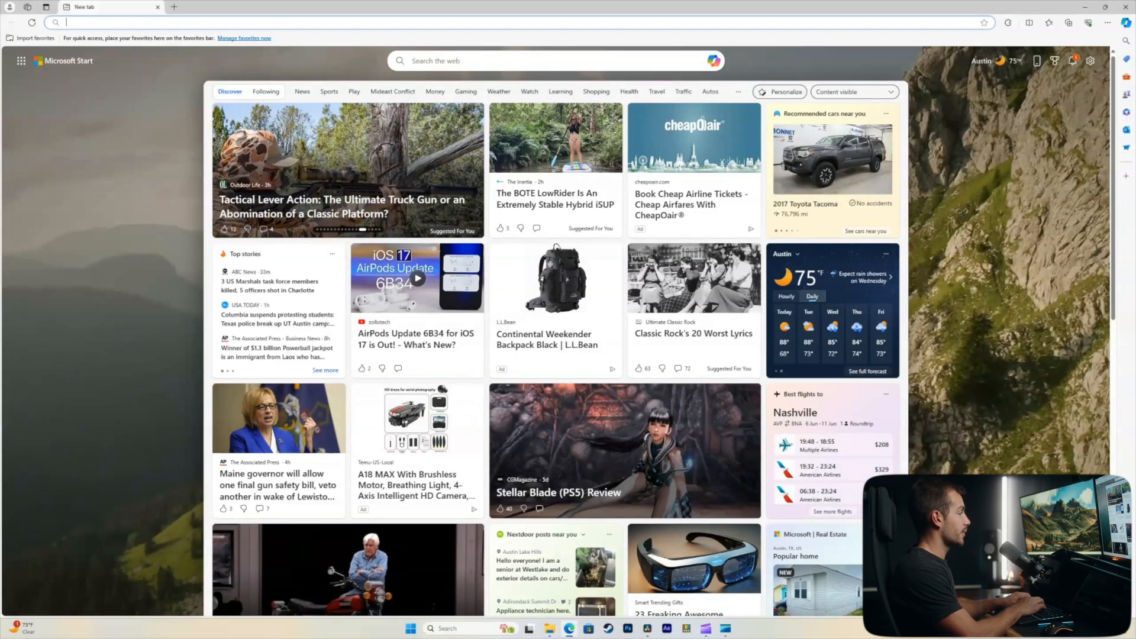
text(rufus)
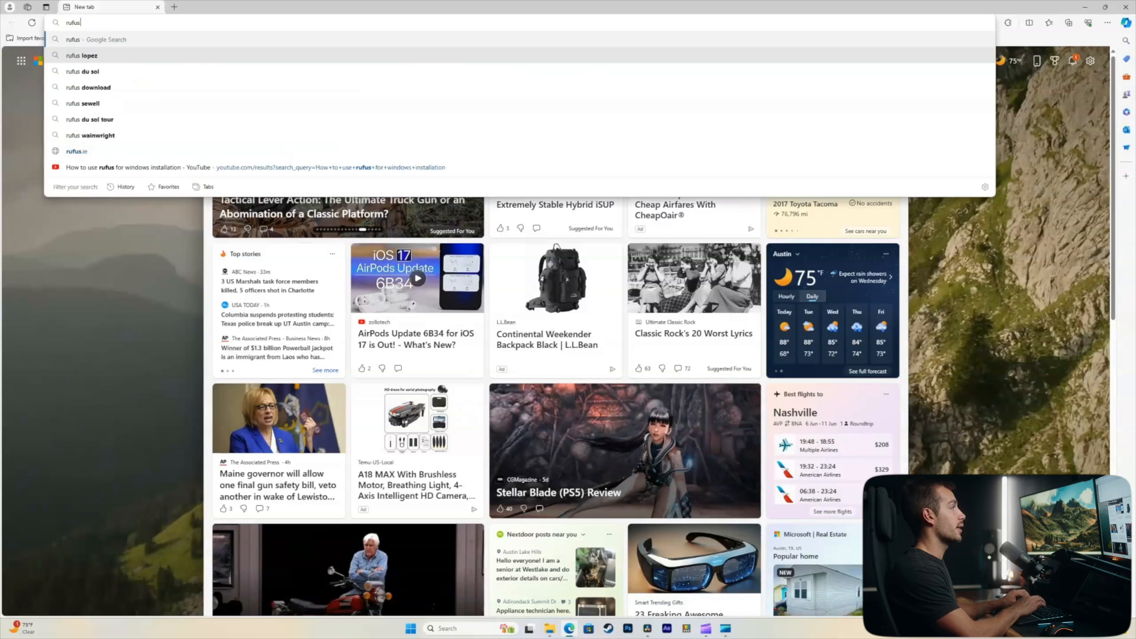
key(Return)
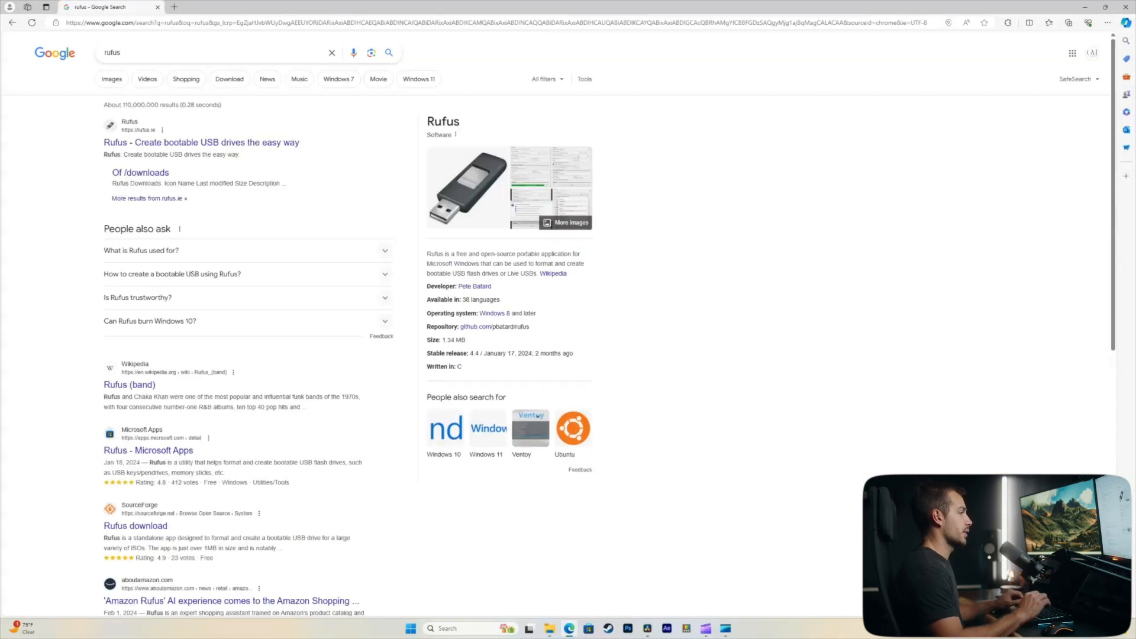
- Download rufus-4.4.exe from rufus.ie's Latest releases, dismissing the vignette ad along the way
click(201, 142)
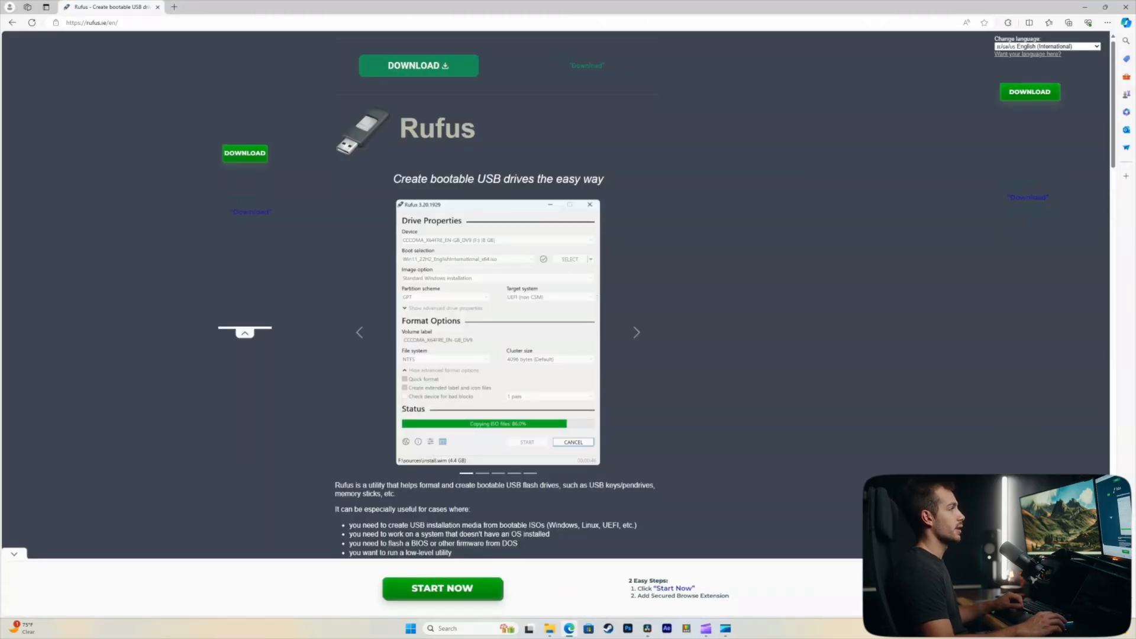
scroll(down, 3)
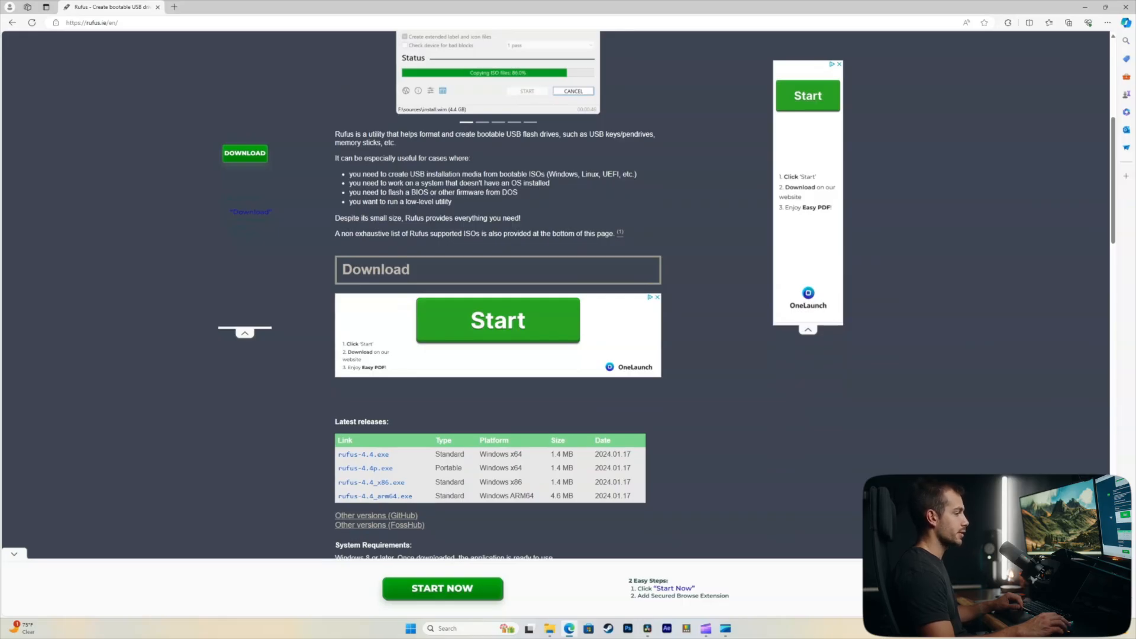
mouse_move(375, 496)
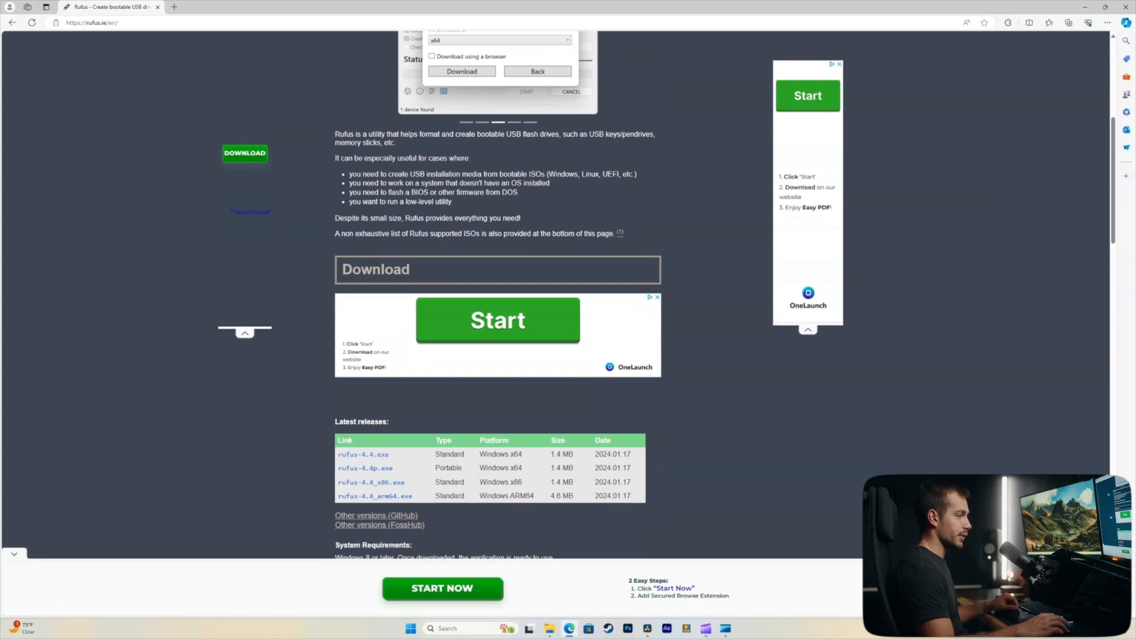
click(364, 454)
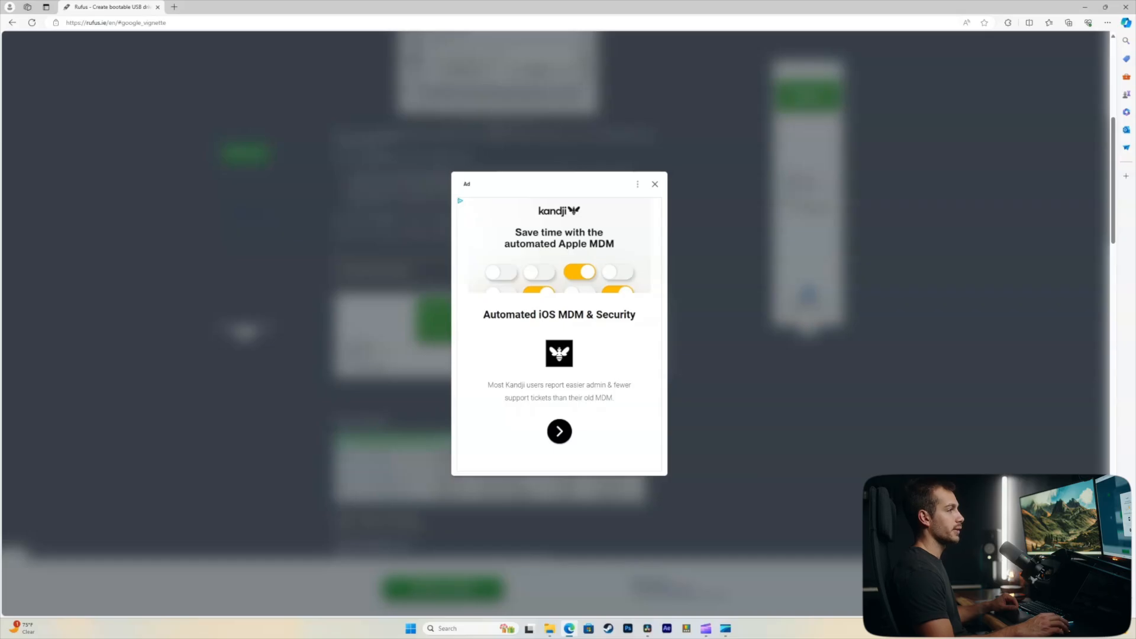
click(654, 184)
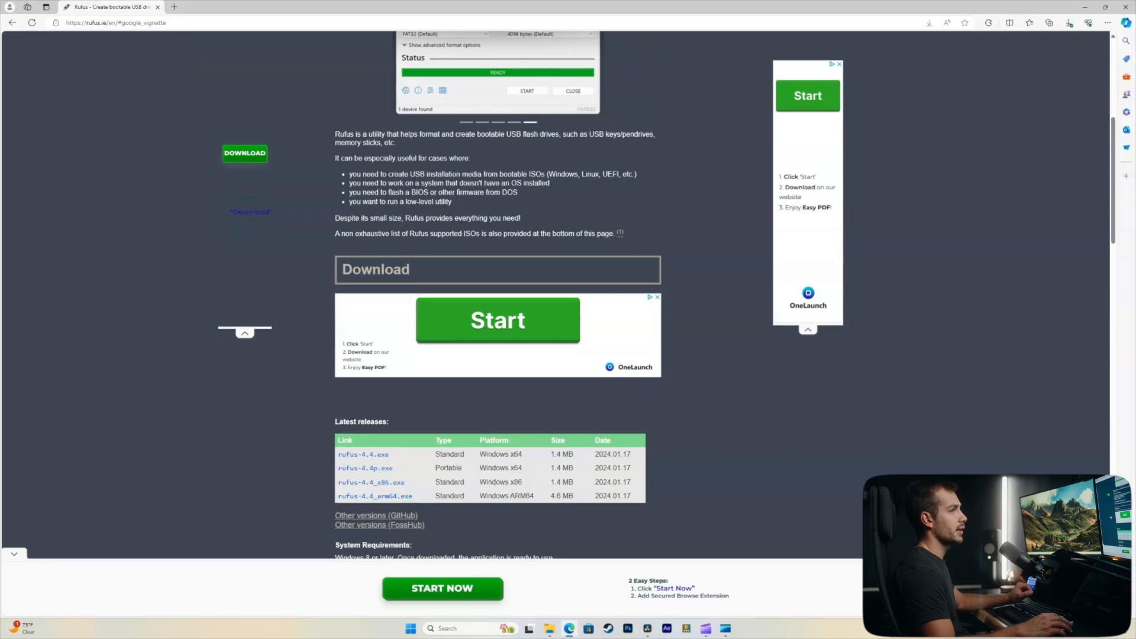
click(1067, 23)
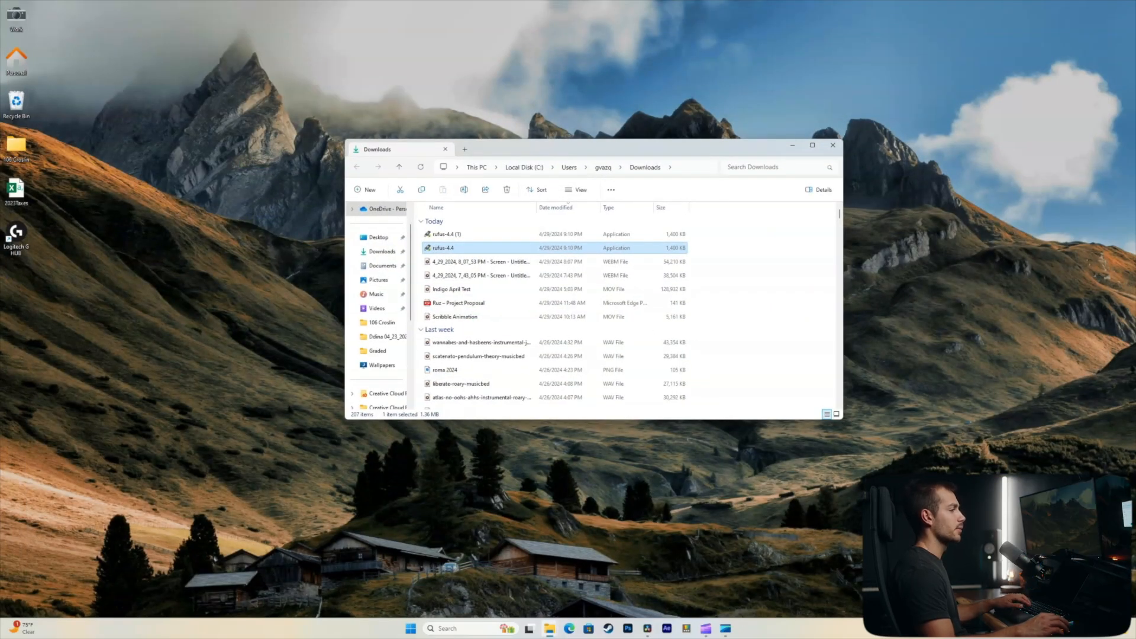
- Launch rufus-4.4 from Downloads and answer Yes to its online update-check prompt
double_click(442, 247)
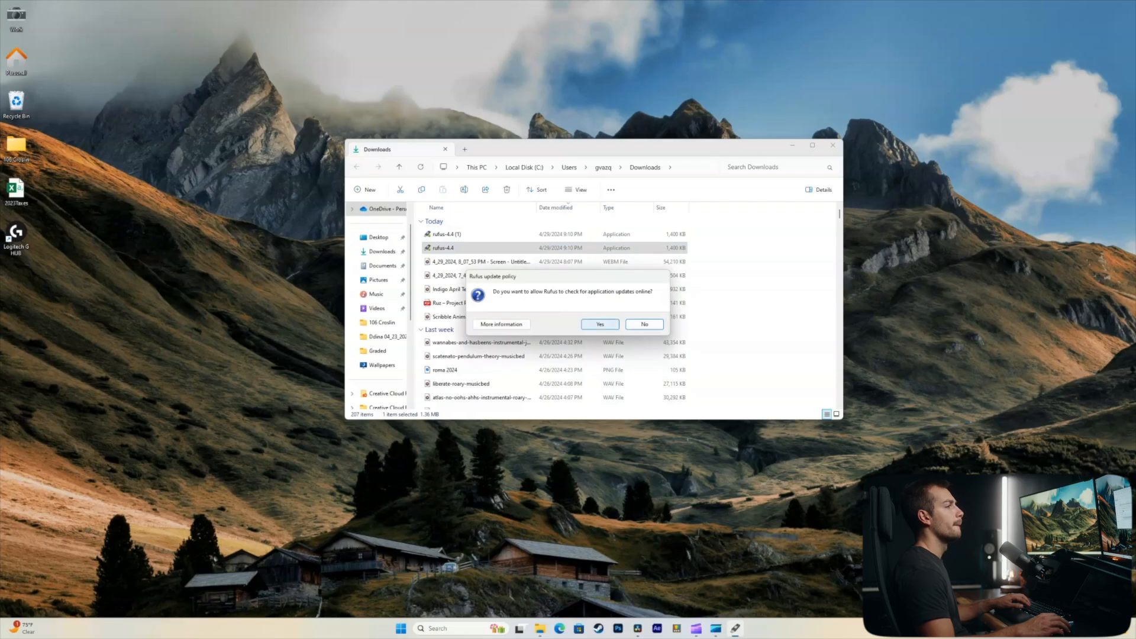
click(644, 325)
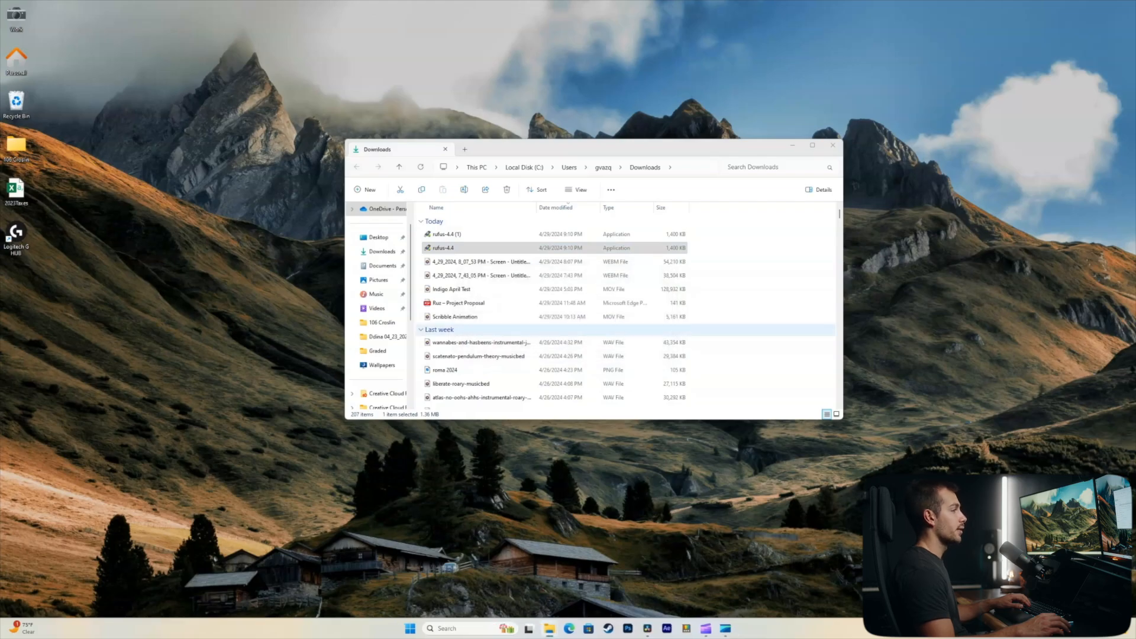
double_click(442, 248)
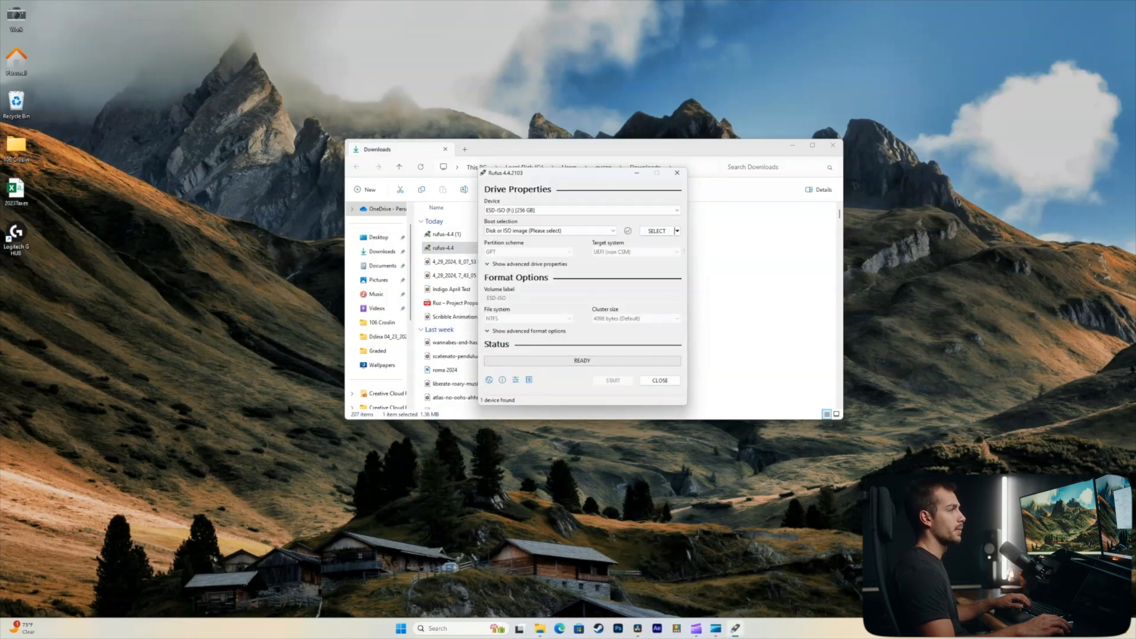
- Keep the ESD-ISO drive as target device with Disk or ISO image as boot source
click(656, 231)
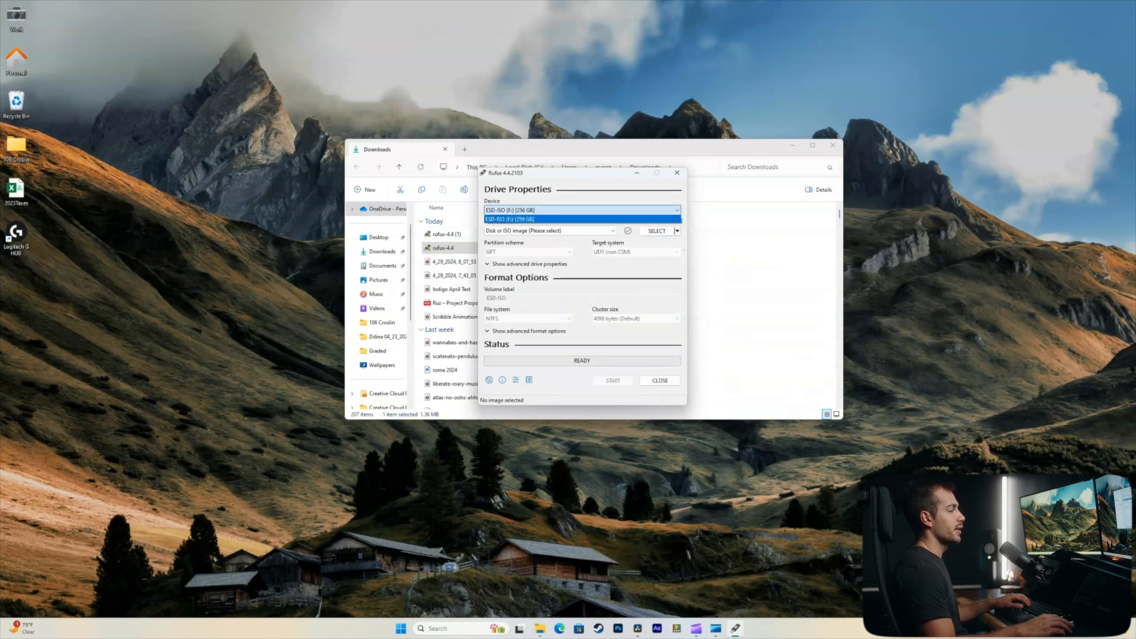
click(580, 210)
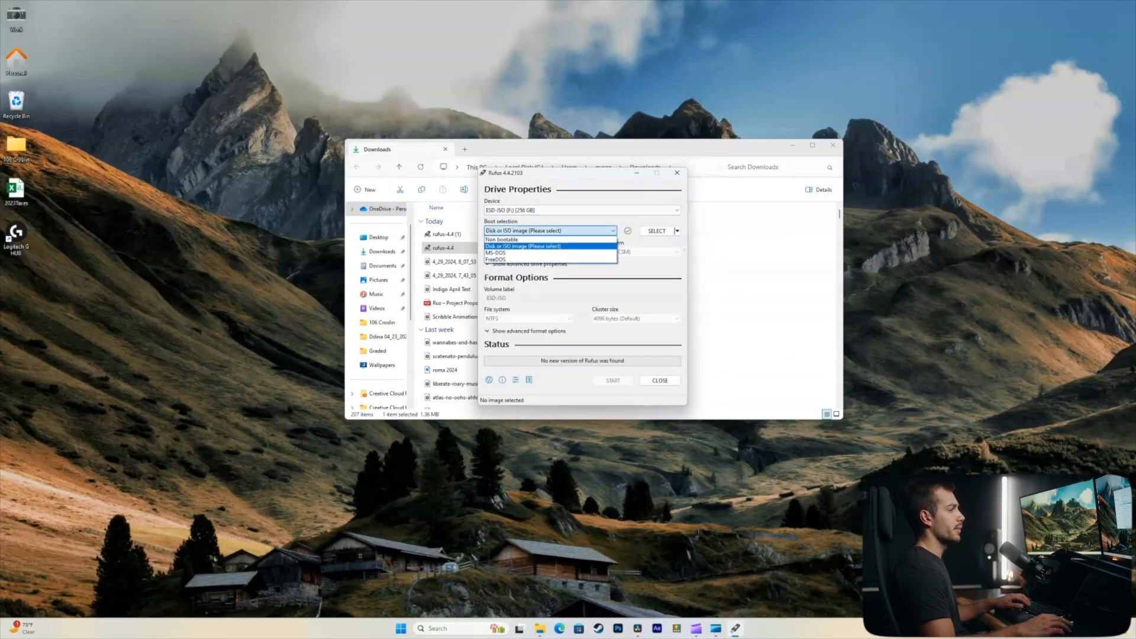
click(549, 247)
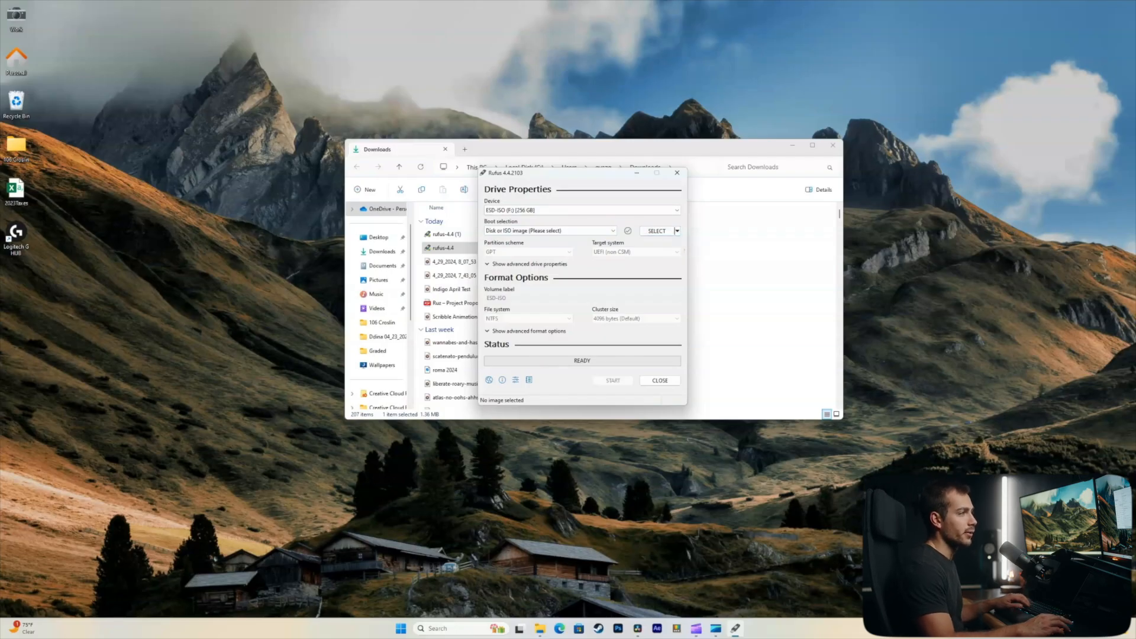
- Switch SELECT to DOWNLOAD and start the Windows ISO download wizard
click(675, 231)
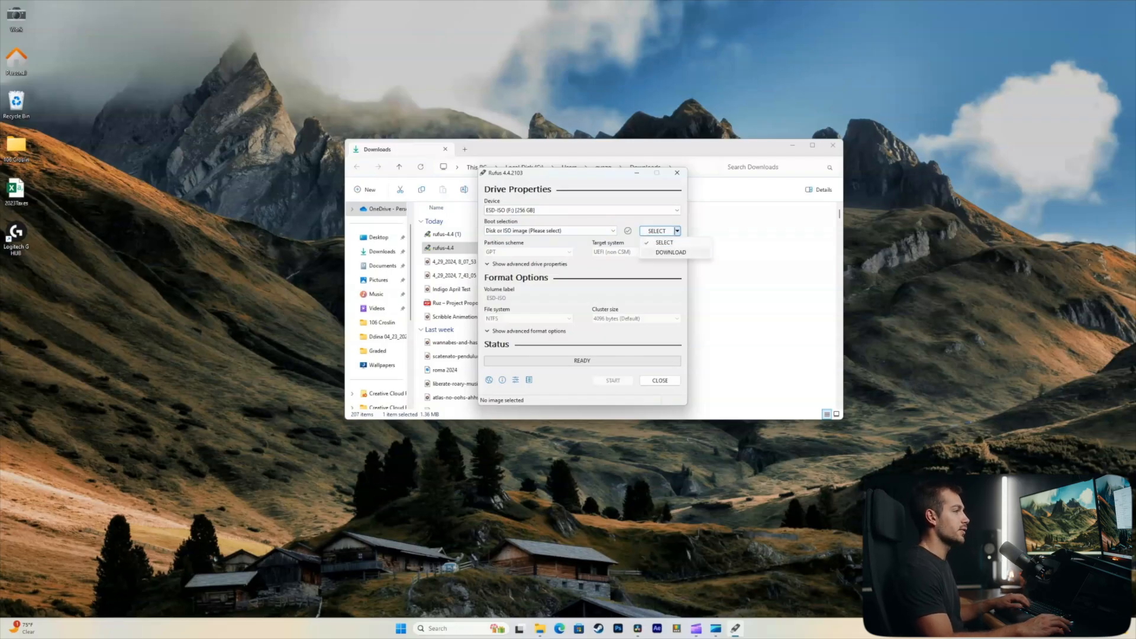
click(669, 252)
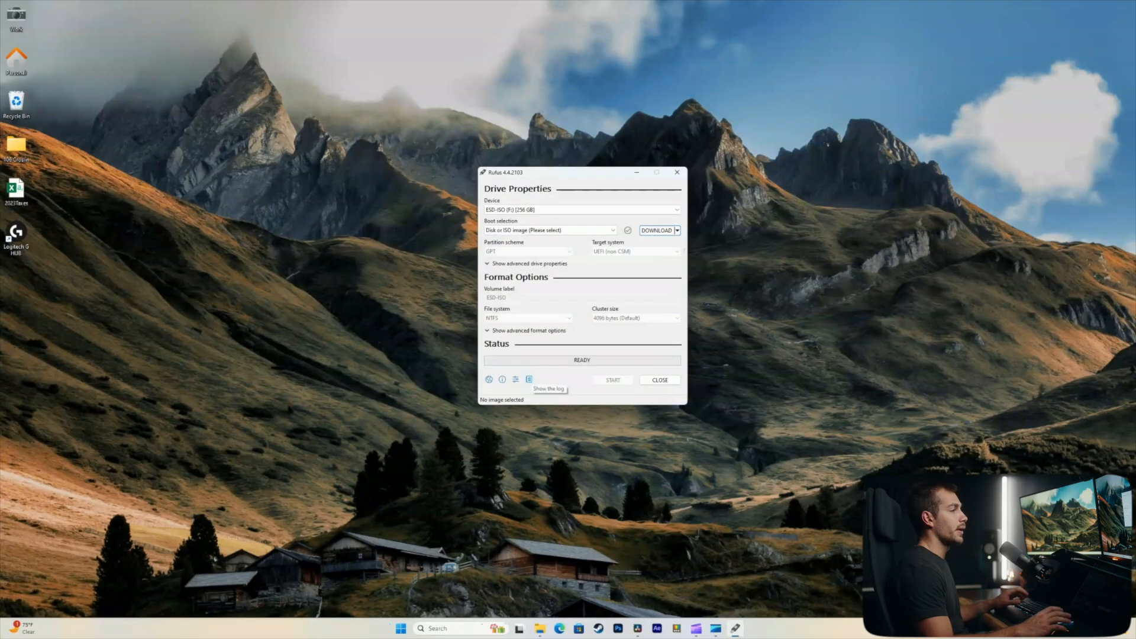
click(654, 230)
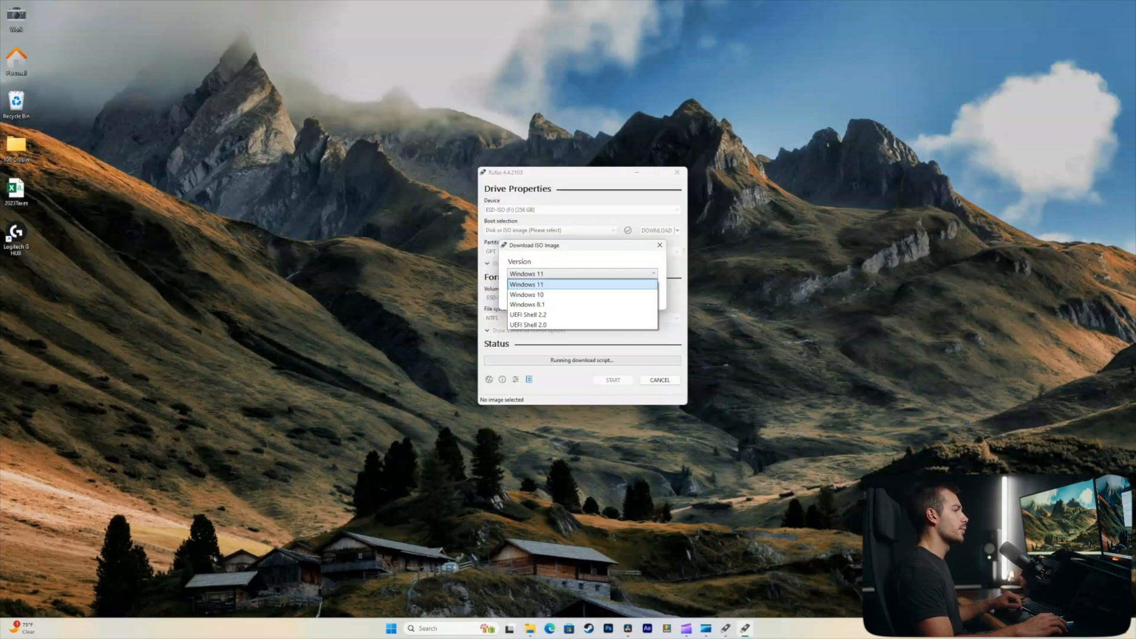
- Choose Windows 11 23H2 Home/Pro/Edu, English International, x64 and start the download
click(526, 282)
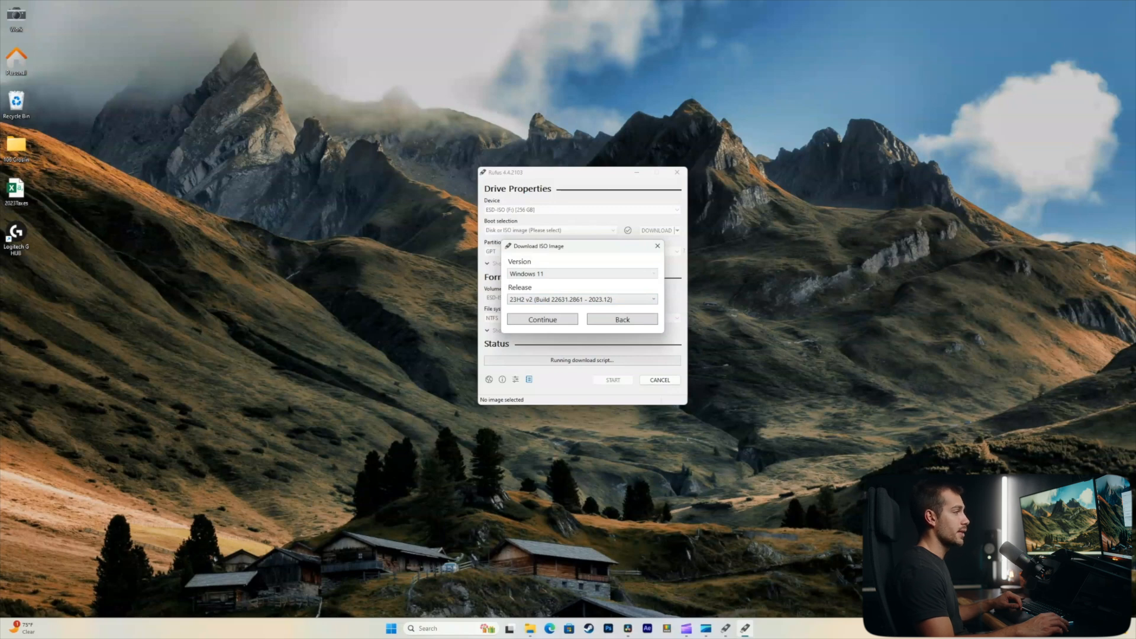
click(541, 319)
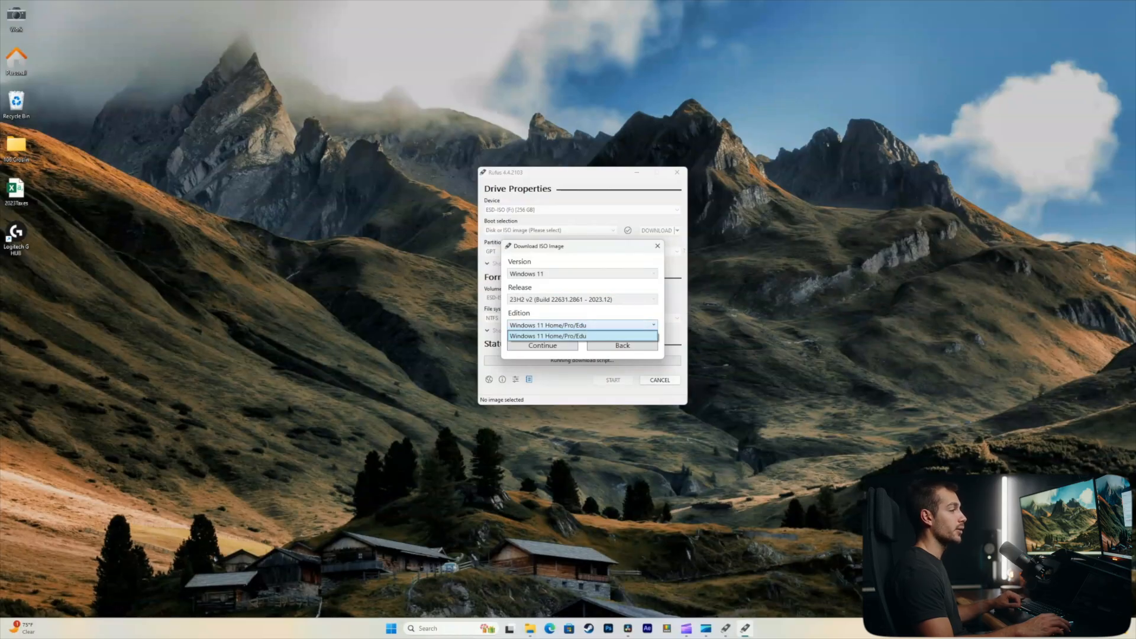
click(579, 335)
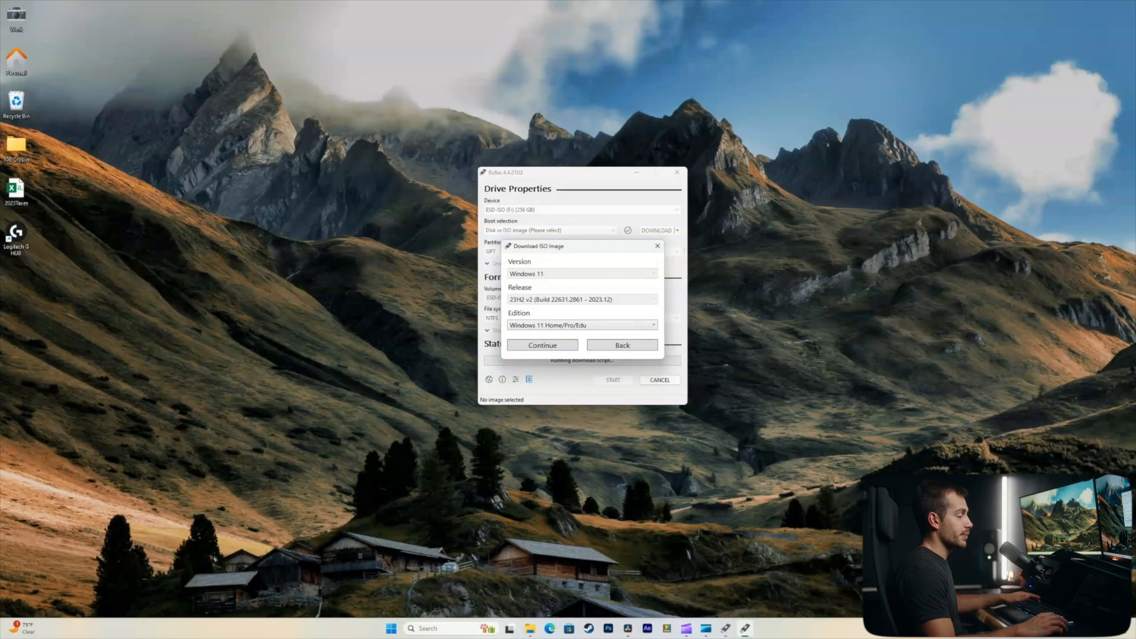
click(542, 344)
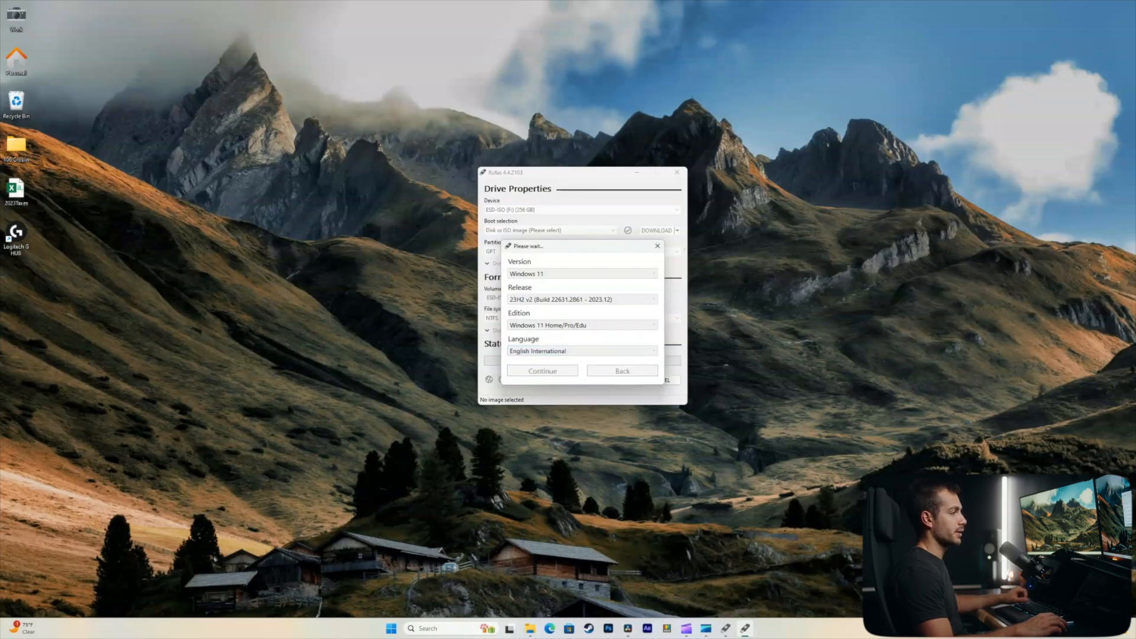
click(542, 370)
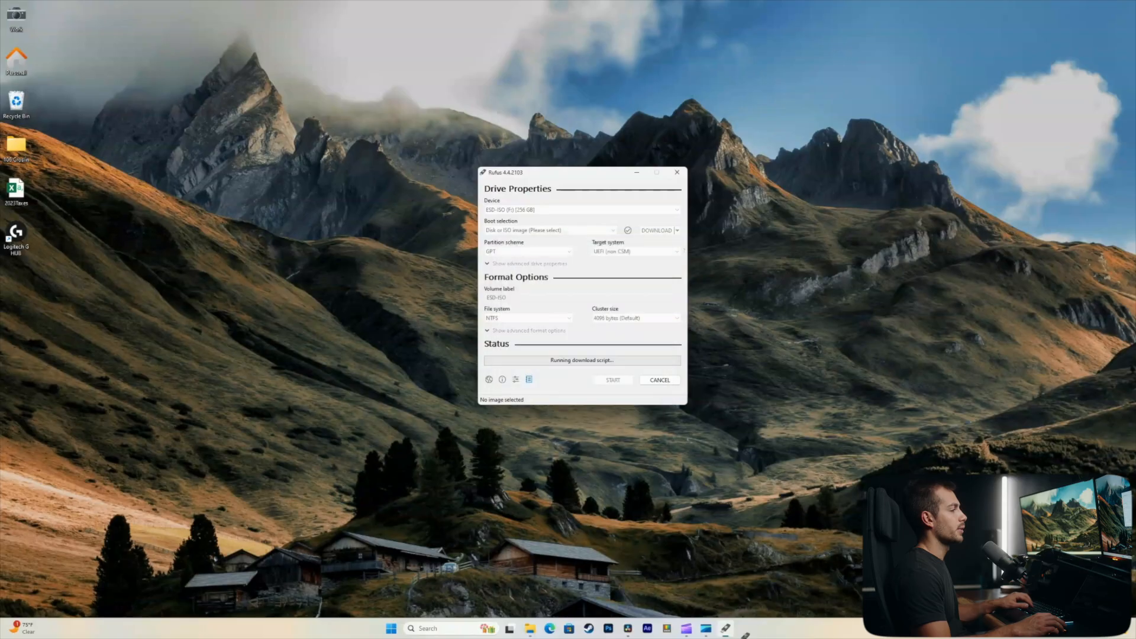
click(655, 230)
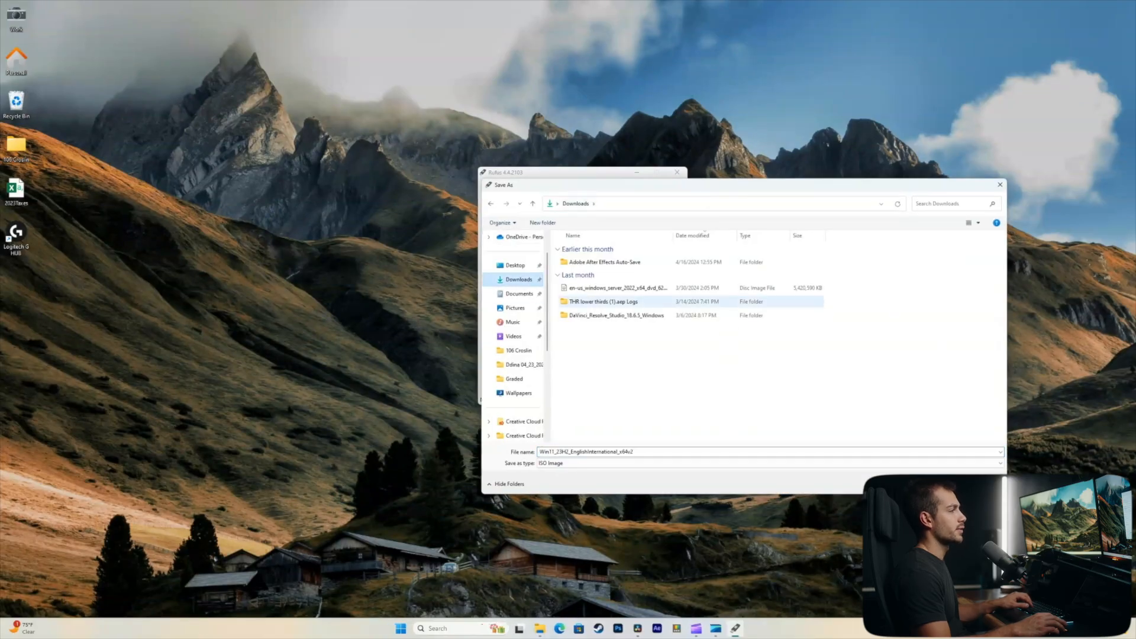